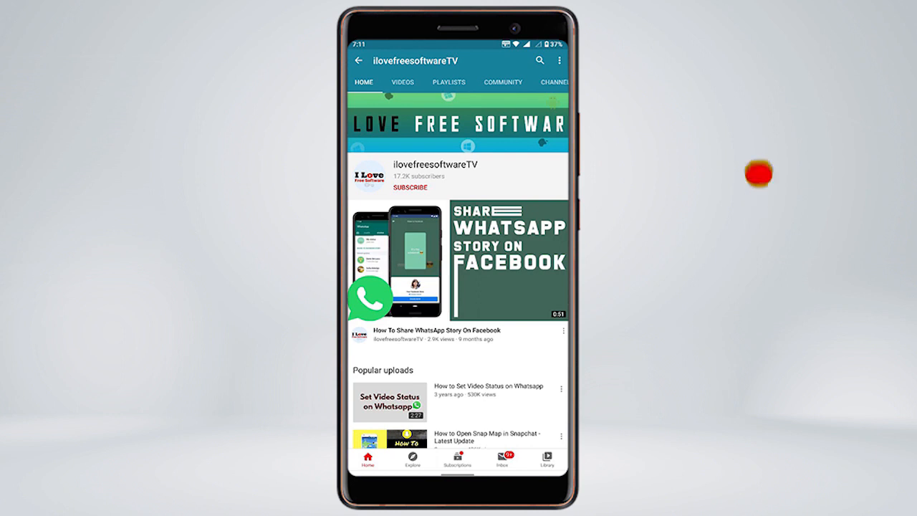
# - Start an instant Zoom meeting from the Home tab's New Meeting button
pyautogui.click(410, 187)
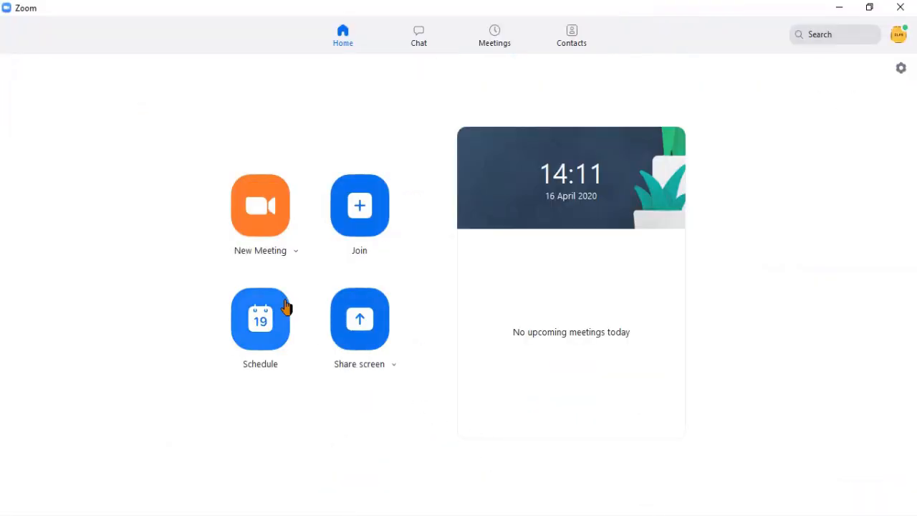
pyautogui.moveTo(257, 240)
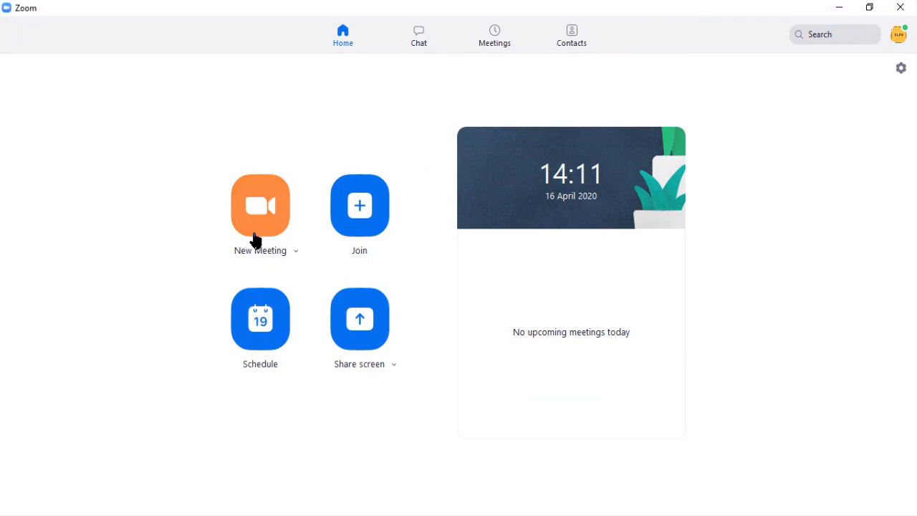
pyautogui.click(260, 206)
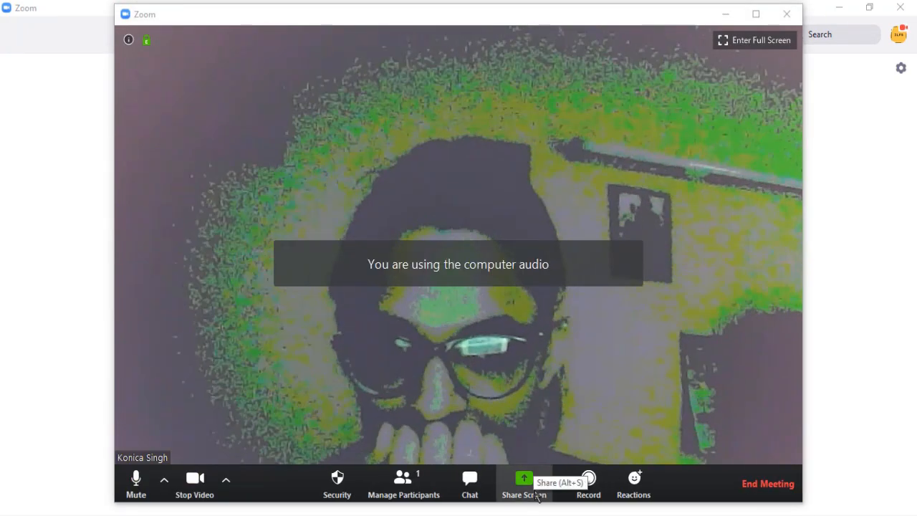
# - Share the 'New Tab - Google Chrome' window with 'Share computer sound' ticked
pyautogui.click(524, 484)
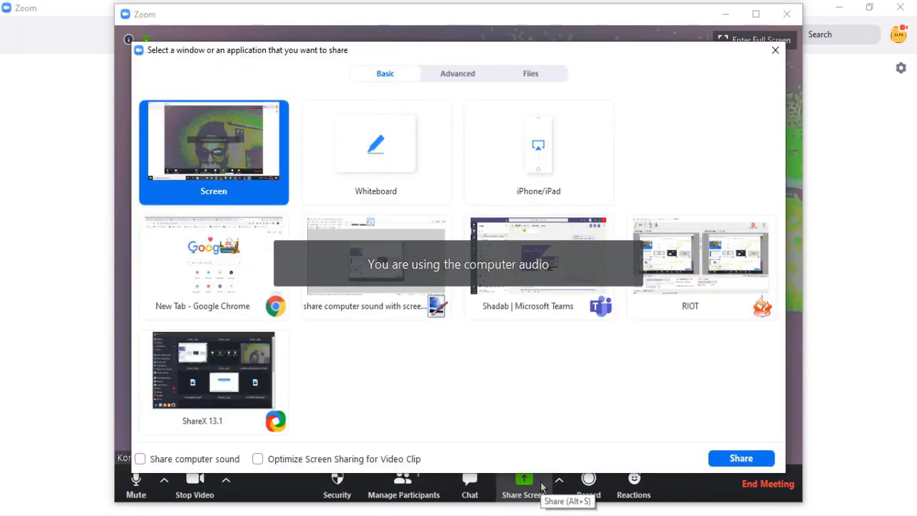
pyautogui.click(214, 266)
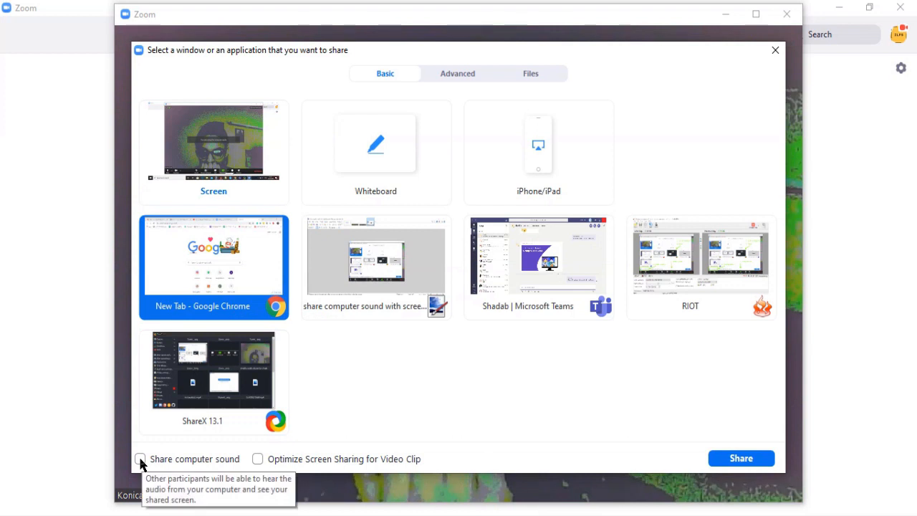
pyautogui.click(141, 458)
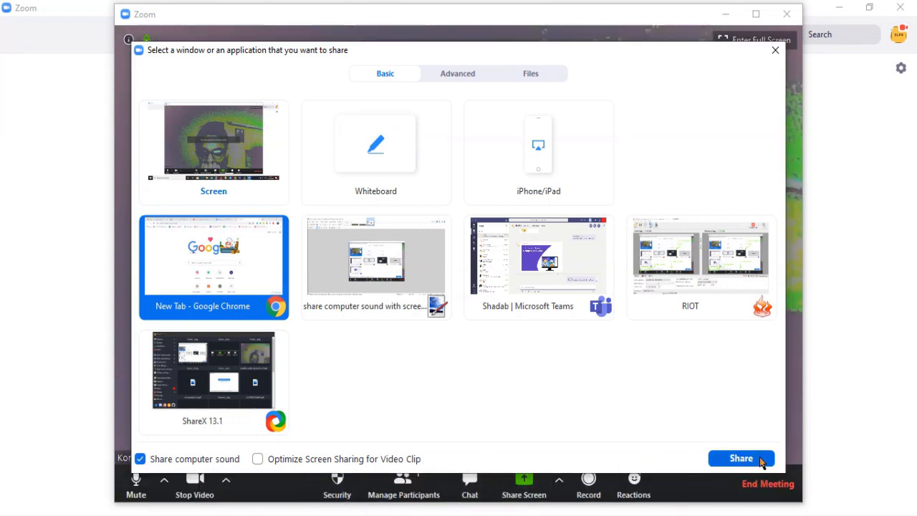
pyautogui.click(741, 458)
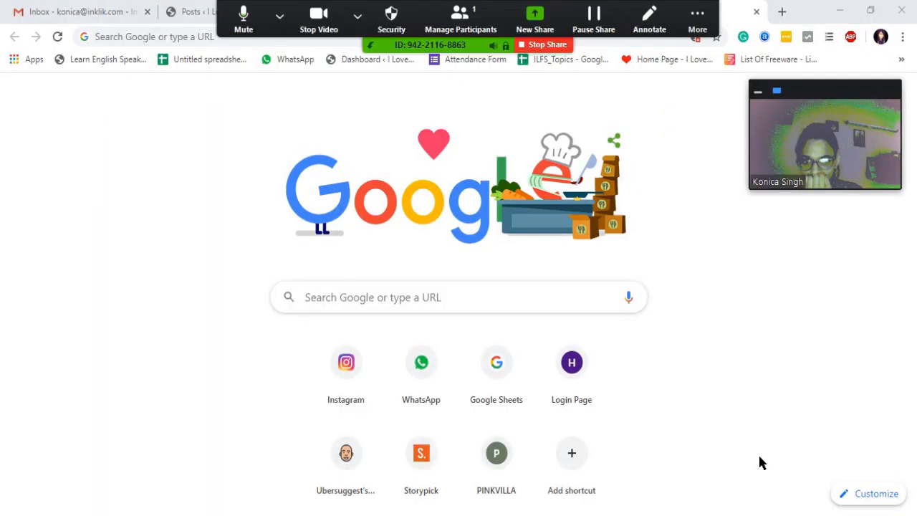
pyautogui.moveTo(706, 359)
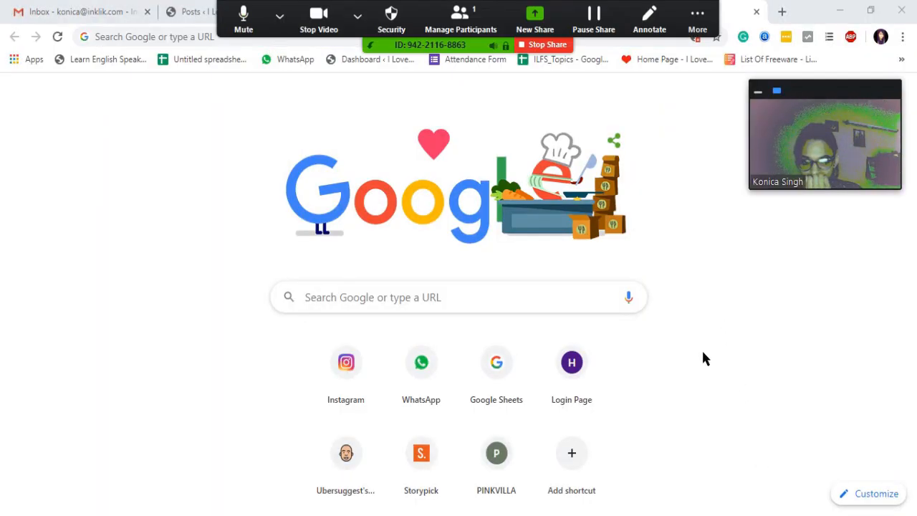